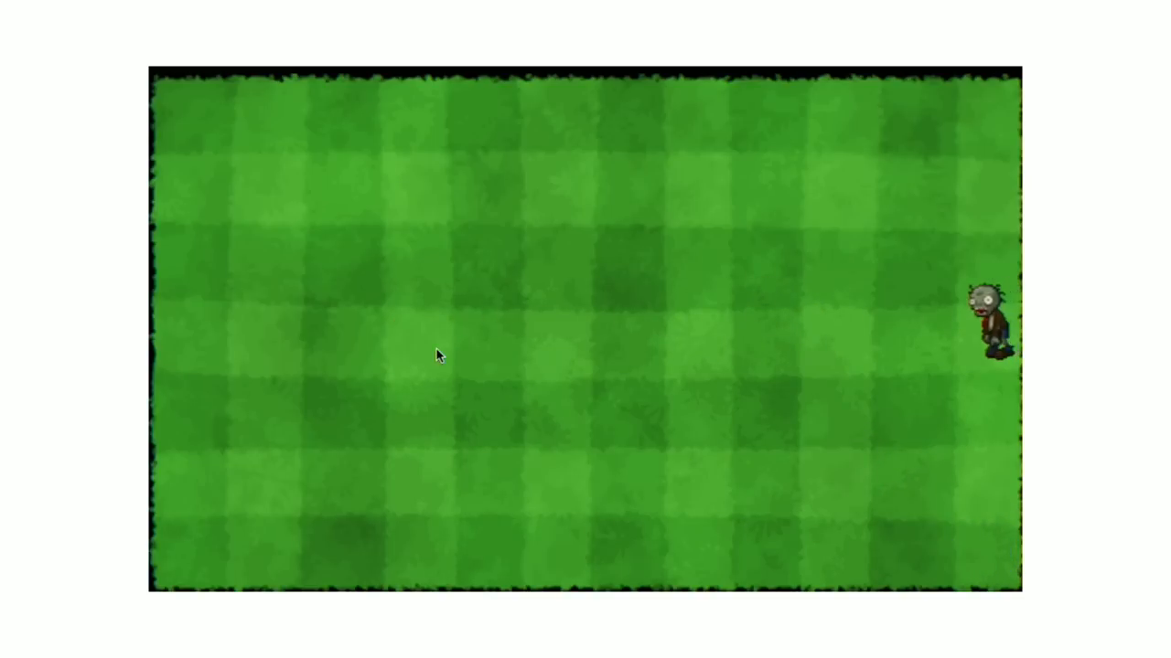
Step: Start the PVZ With Phaser game and plant peashooters, including one in the third row
{"action": "left_click", "coordinate": [409, 343]}
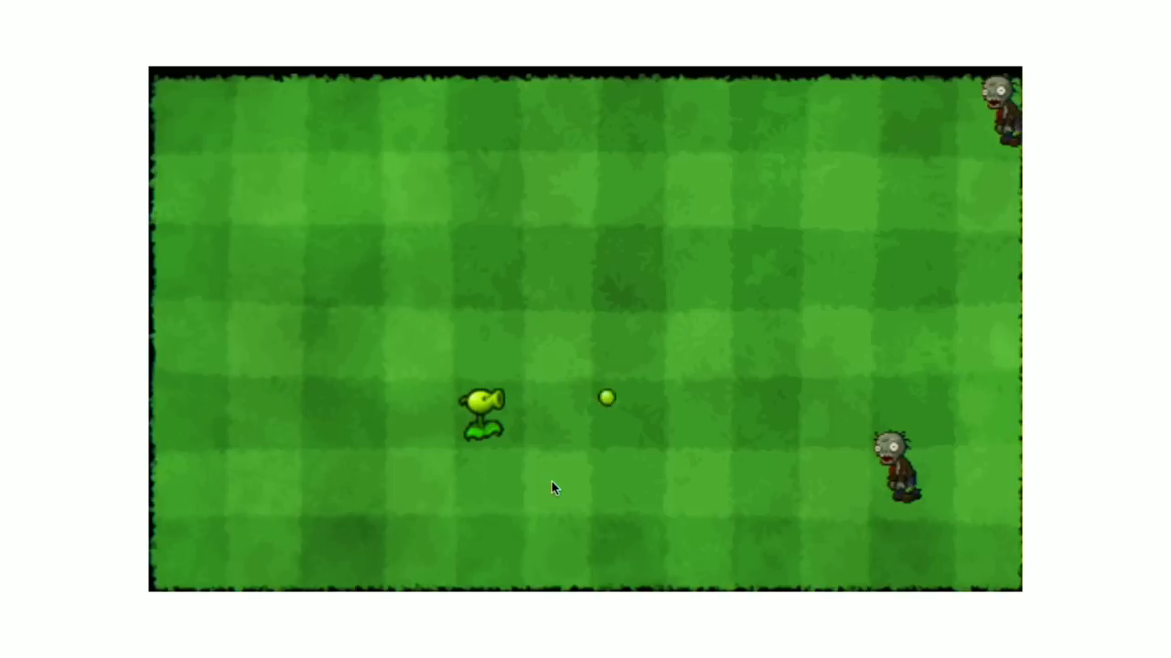
{"action": "left_click", "coordinate": [556, 494]}
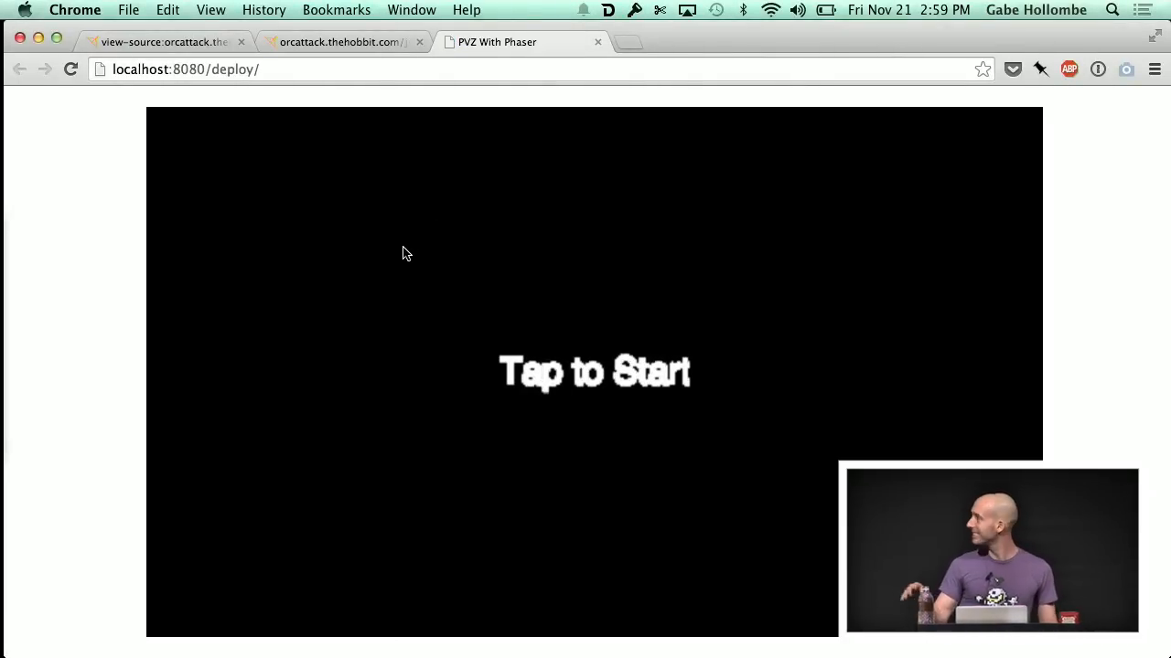
{"action": "mouse_move", "coordinate": [535, 355]}
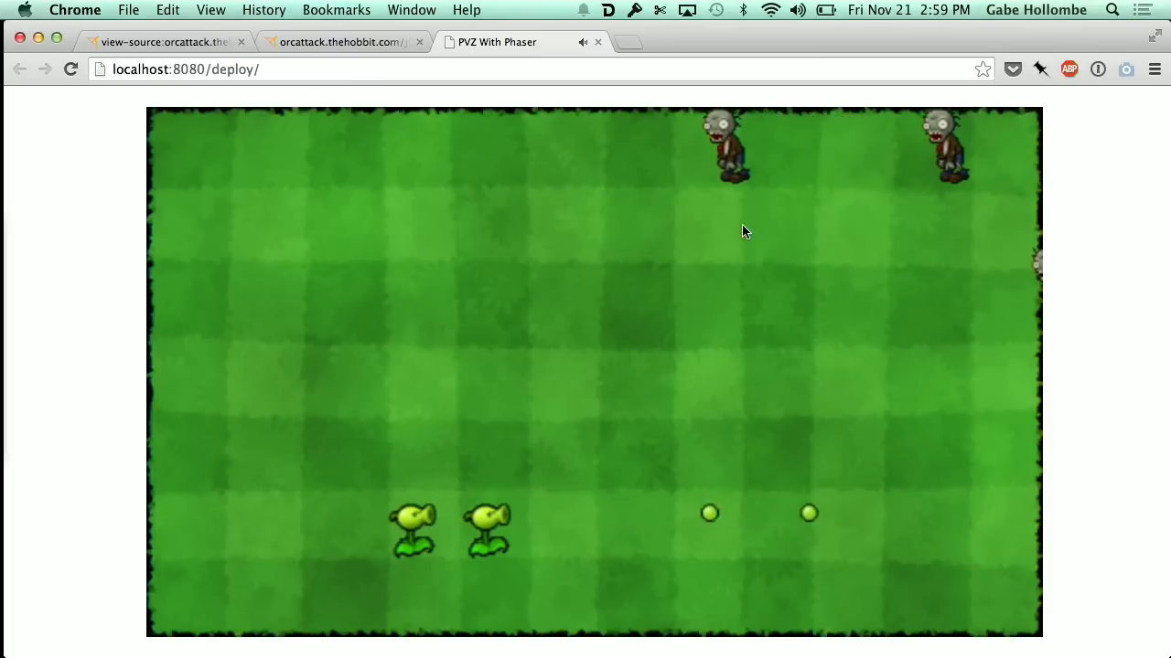
{"action": "mouse_move", "coordinate": [662, 309]}
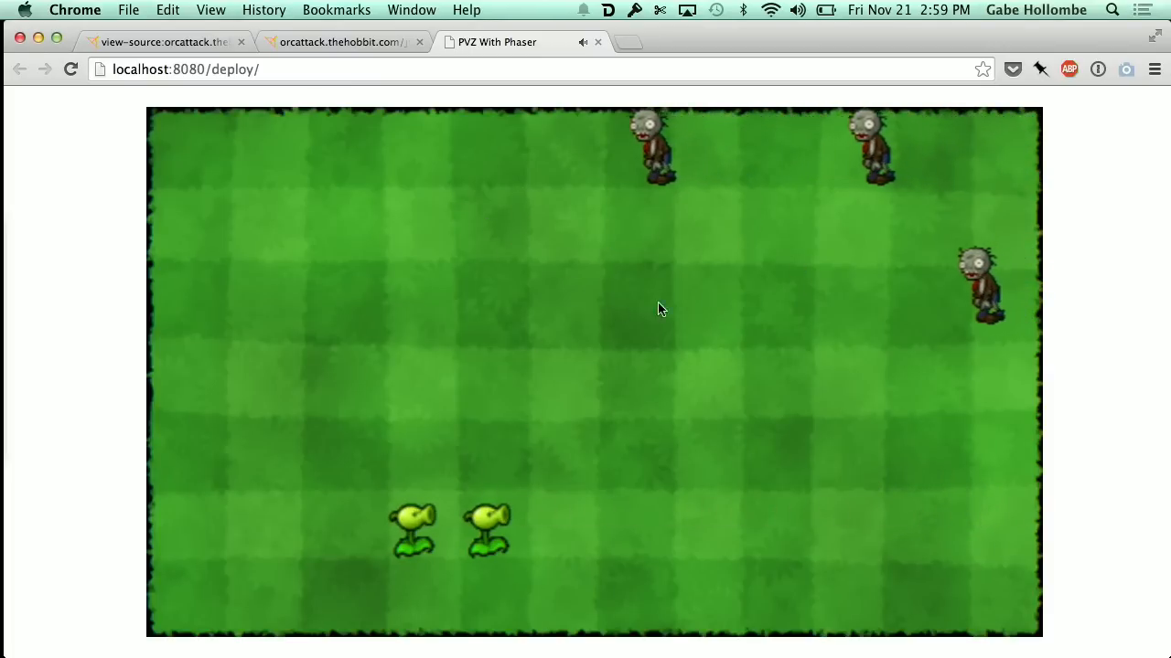
{"action": "left_click", "coordinate": [562, 297]}
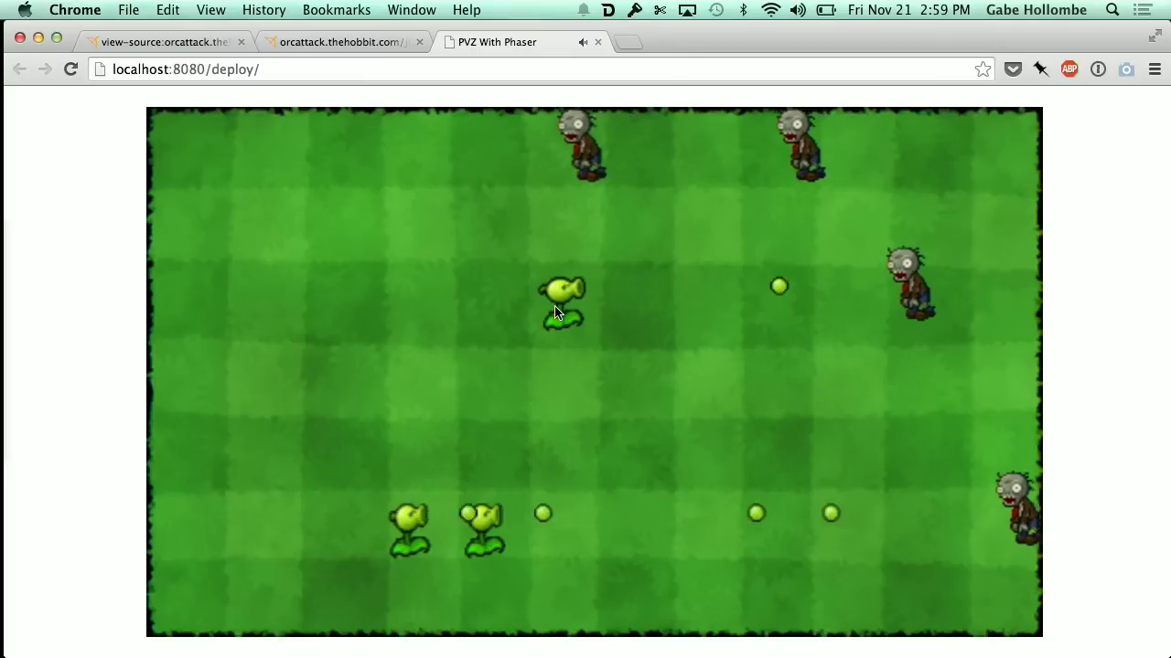